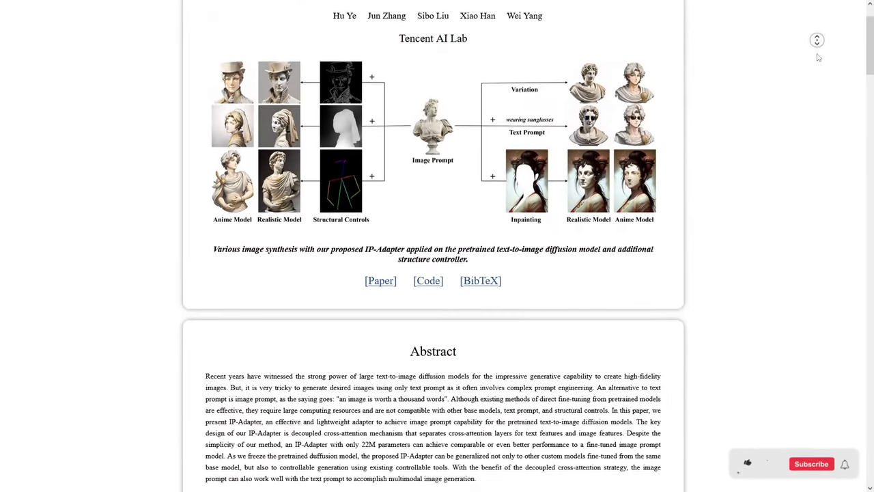
# Scroll the IP-Adapter project page through Abstract, Approach and the comparison grid to More Results
pyautogui.scroll(-3)
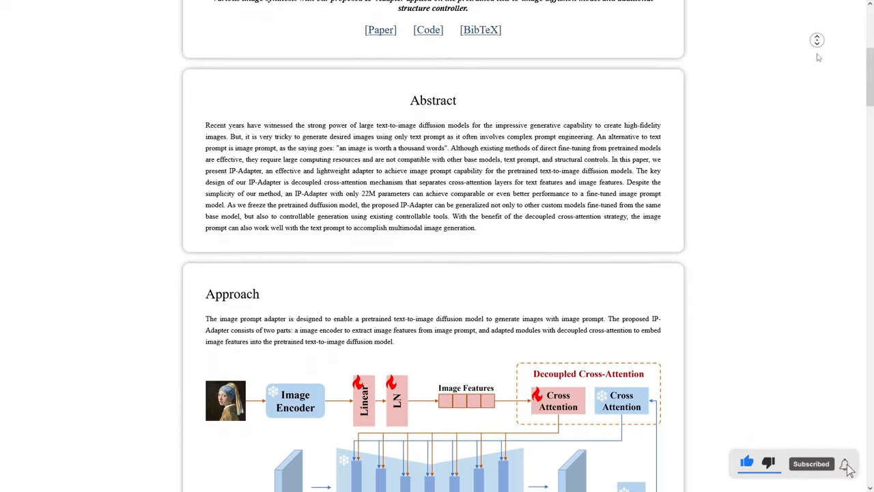
pyautogui.scroll(-3)
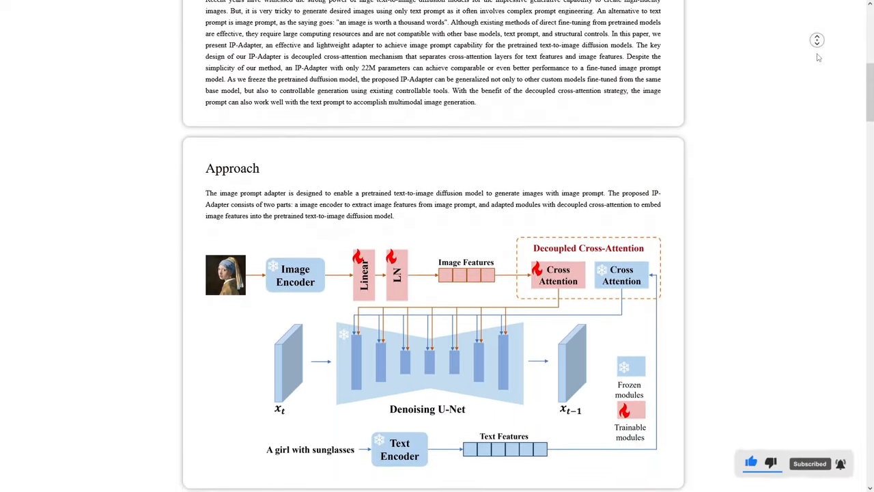
pyautogui.scroll(-3)
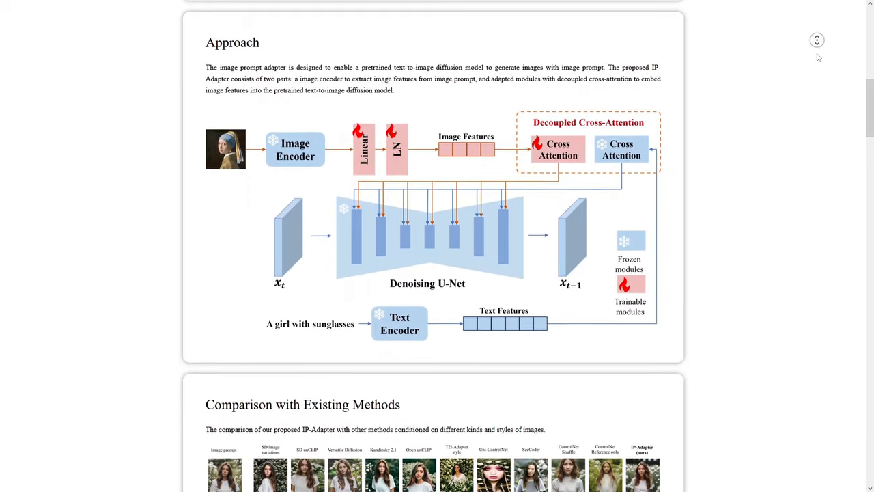
pyautogui.scroll(-3)
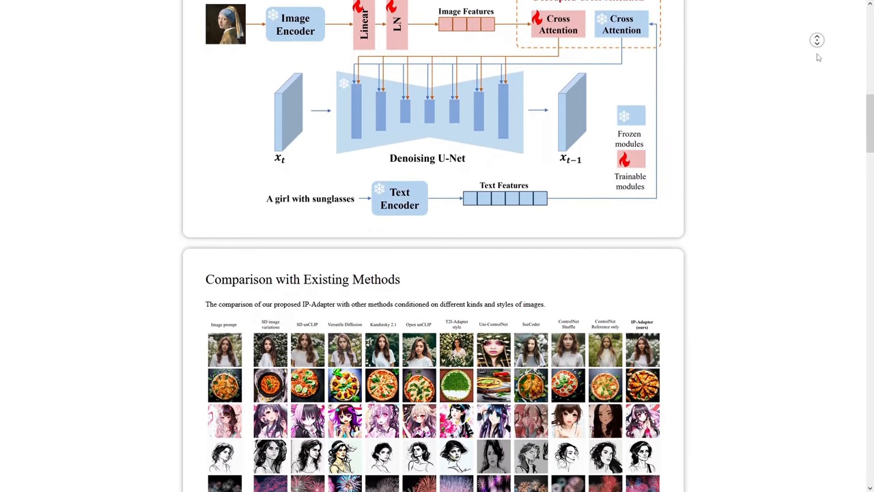
pyautogui.scroll(-3)
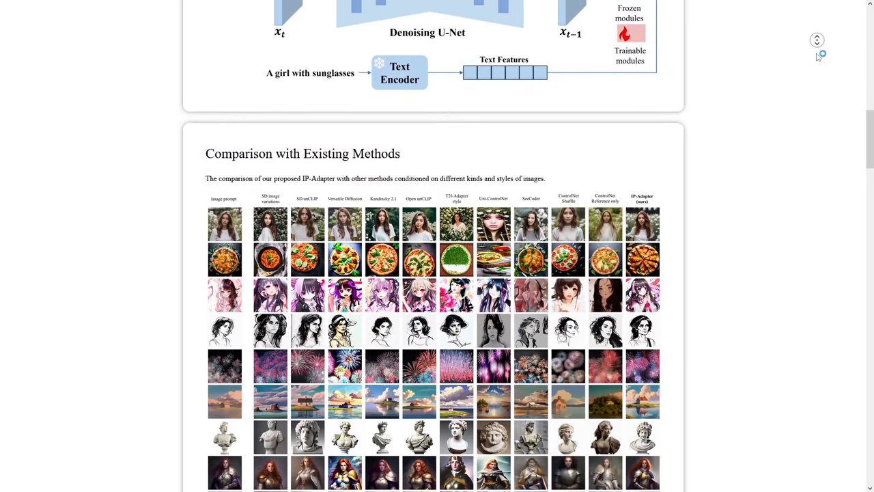
pyautogui.scroll(-3)
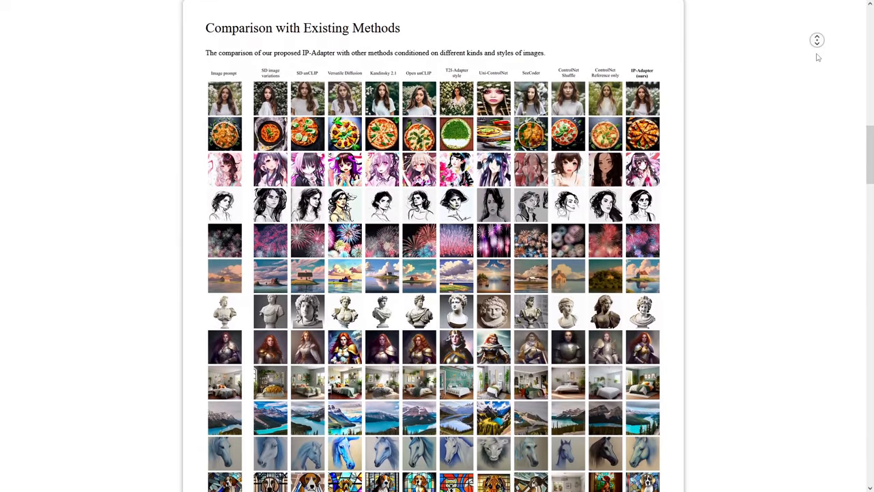
pyautogui.scroll(-3)
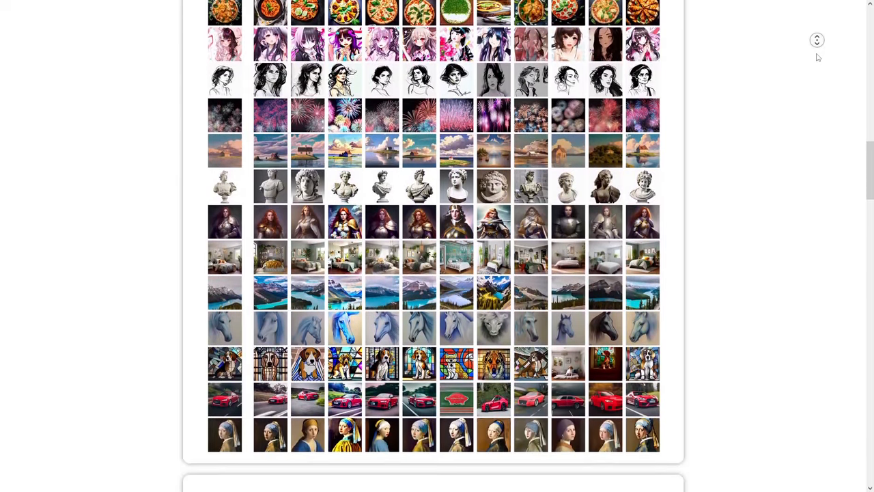
pyautogui.scroll(-3)
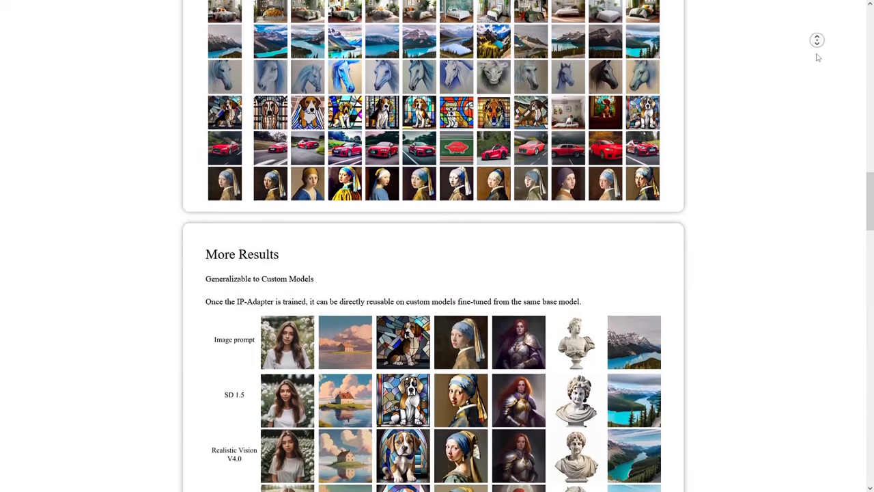
pyautogui.scroll(-3)
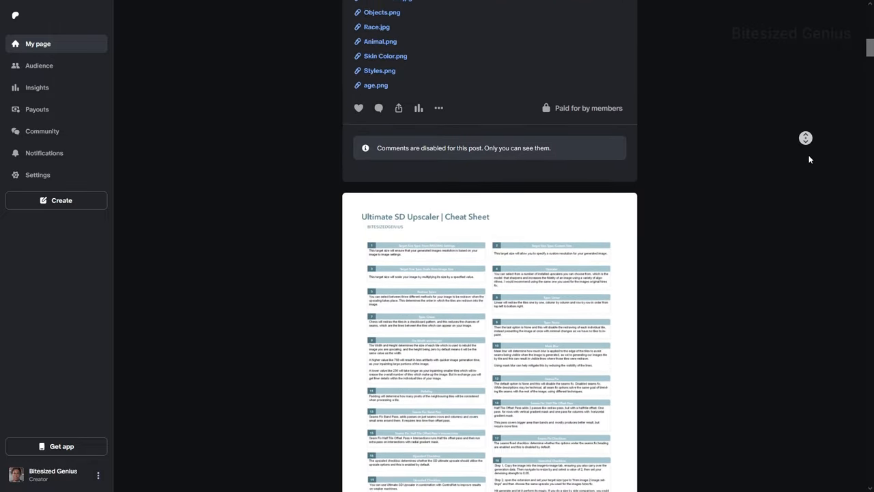
# Scroll the Patreon feed past the SD Ultimate Upscale post to the ControlNet OpenPose cheat sheet post
pyautogui.scroll(-3)
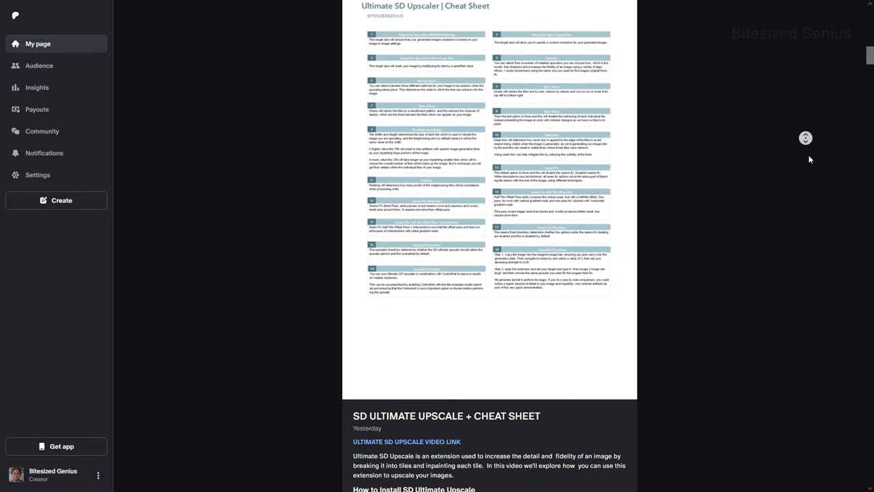
pyautogui.scroll(-3)
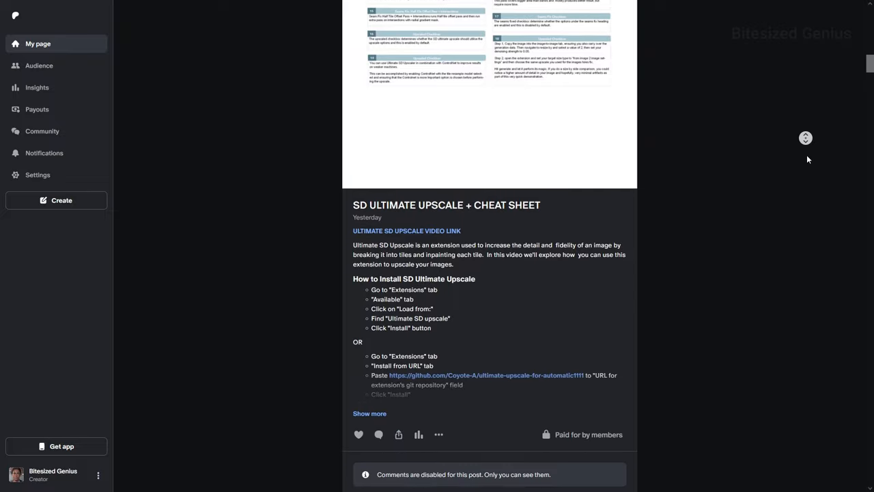
pyautogui.scroll(-3)
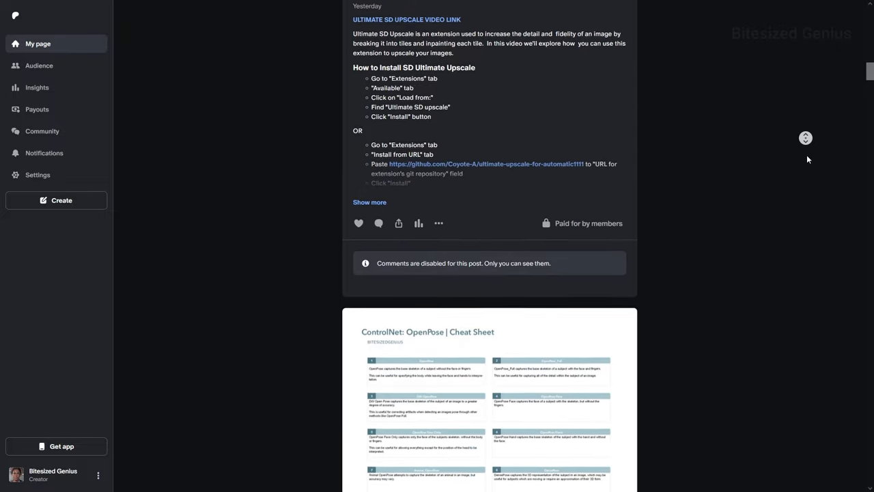
pyautogui.scroll(-3)
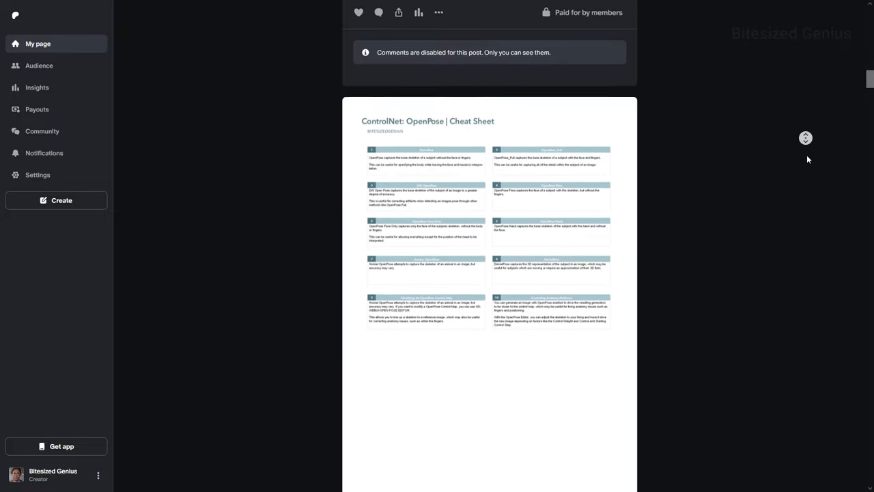
pyautogui.scroll(-3)
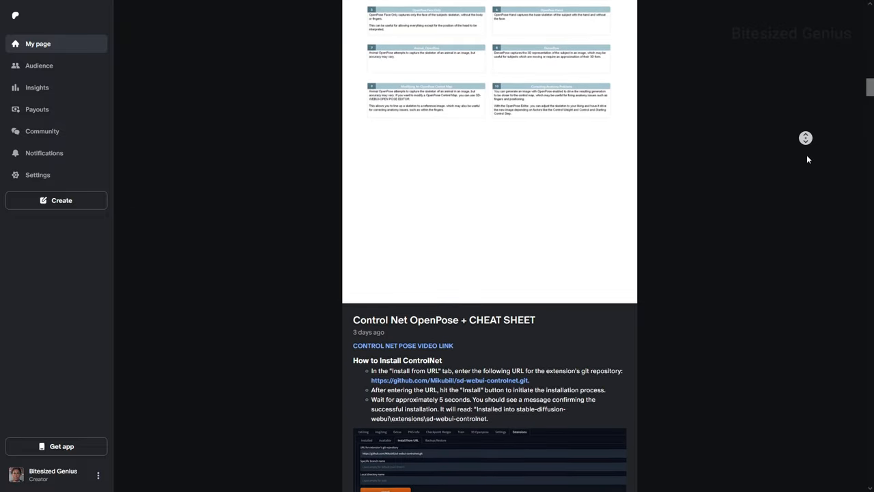
pyautogui.scroll(-3)
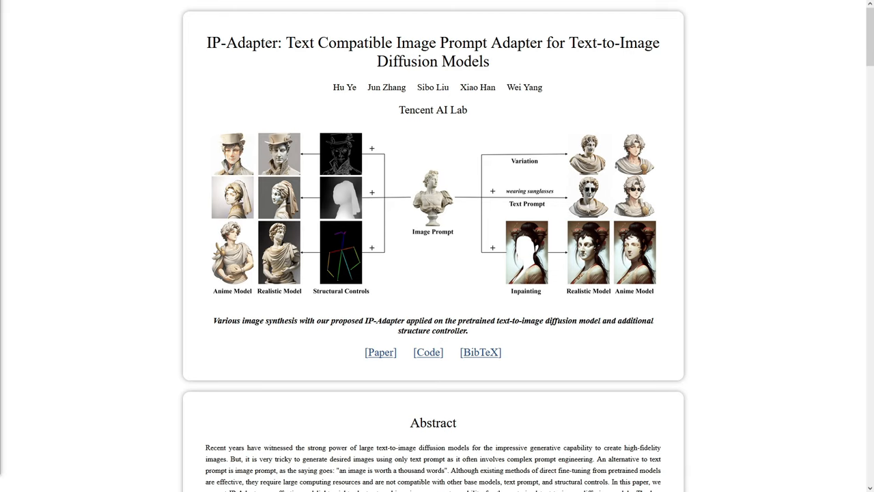
pyautogui.moveTo(712, 148)
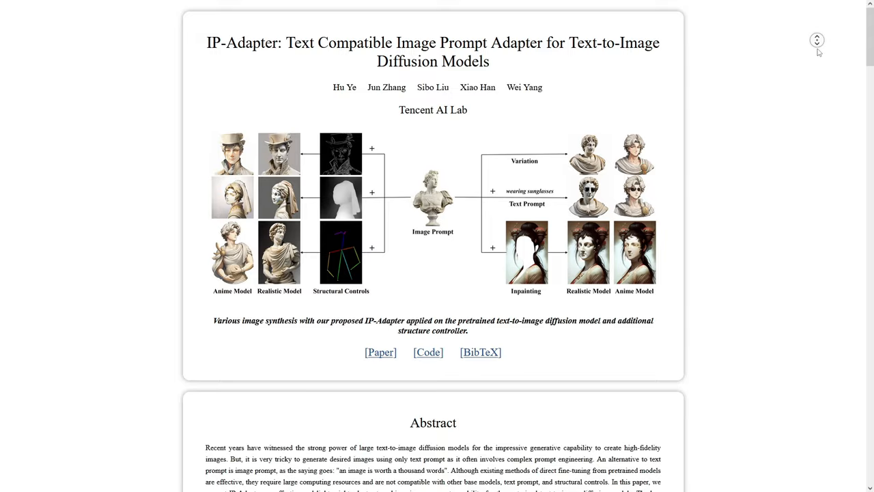
pyautogui.scroll(-3)
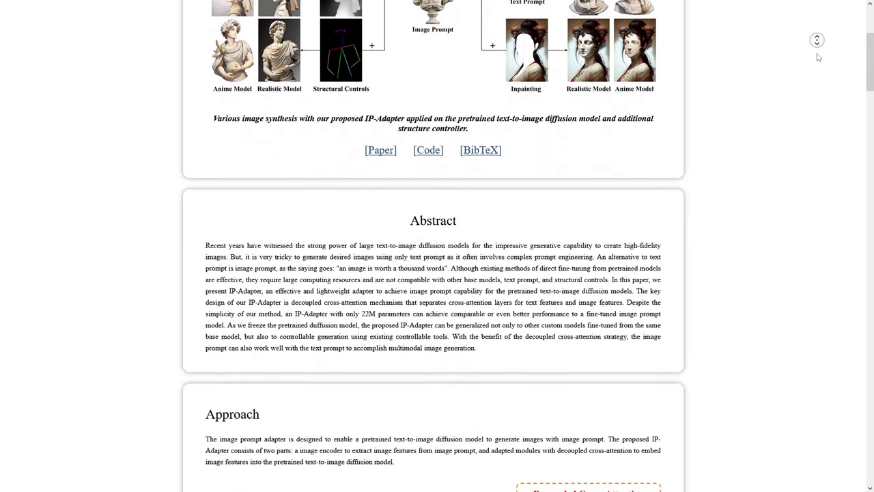
pyautogui.scroll(-3)
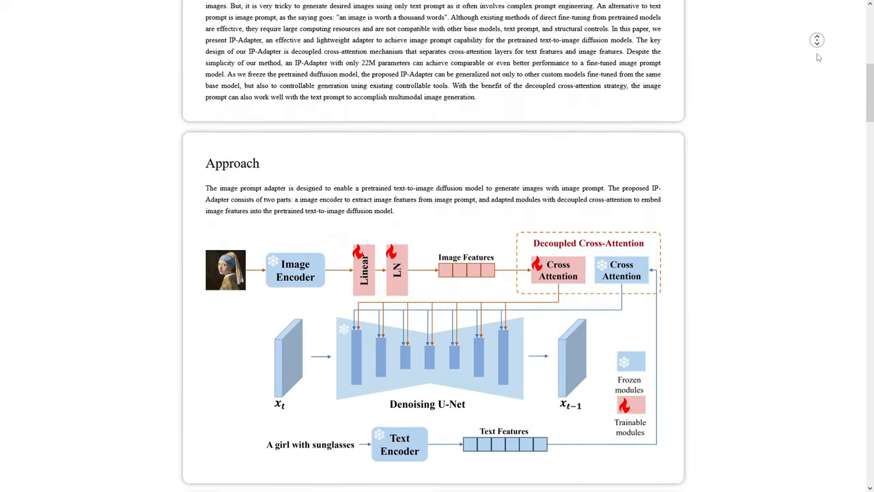
pyautogui.scroll(-3)
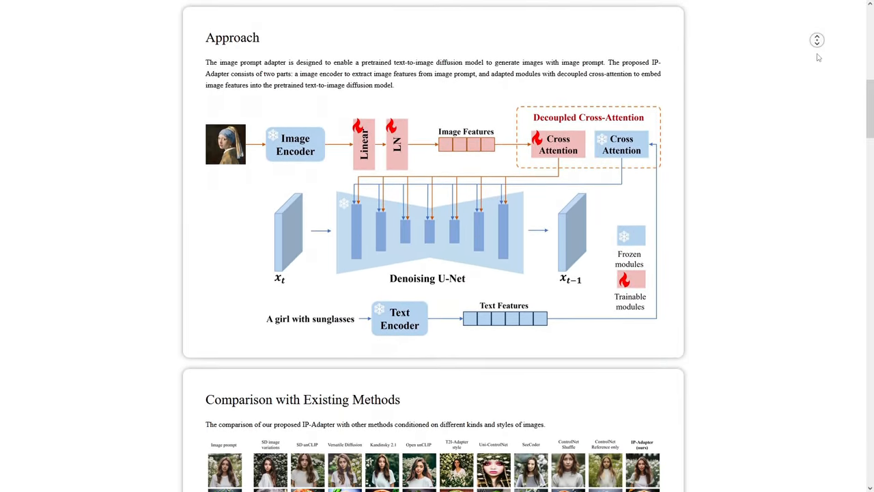
pyautogui.scroll(-3)
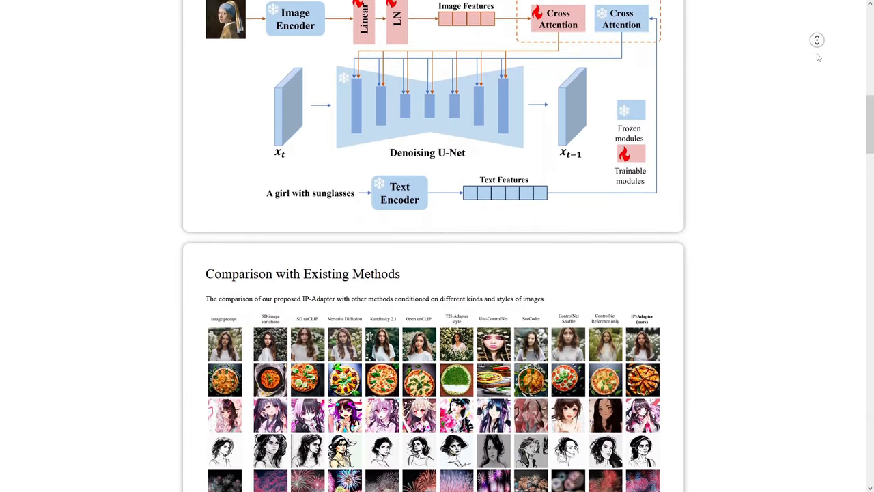
pyautogui.scroll(-3)
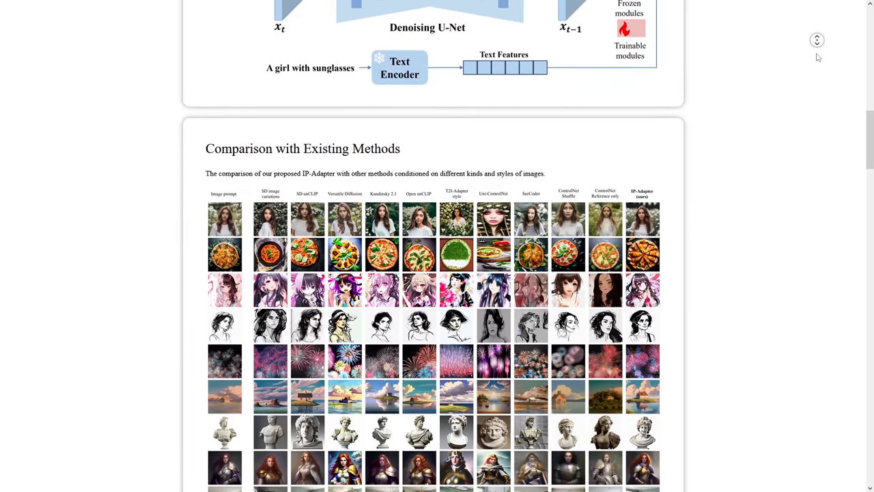
pyautogui.scroll(-3)
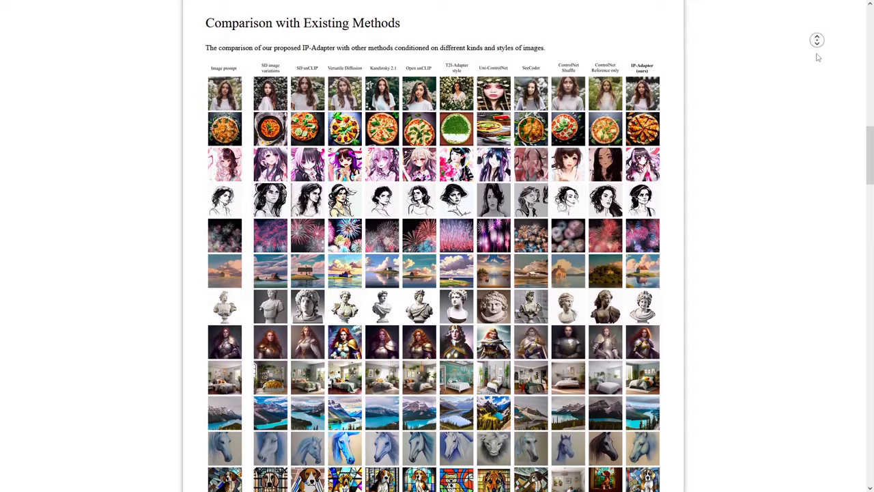
pyautogui.scroll(-3)
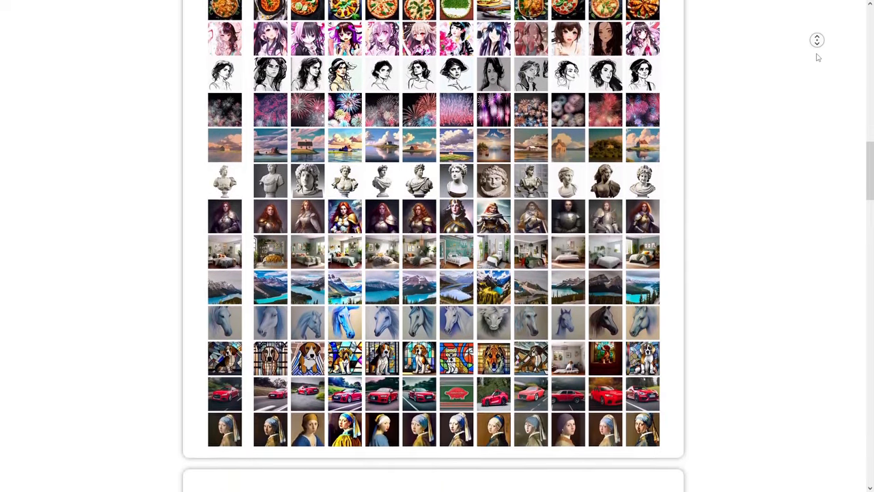
pyautogui.scroll(-3)
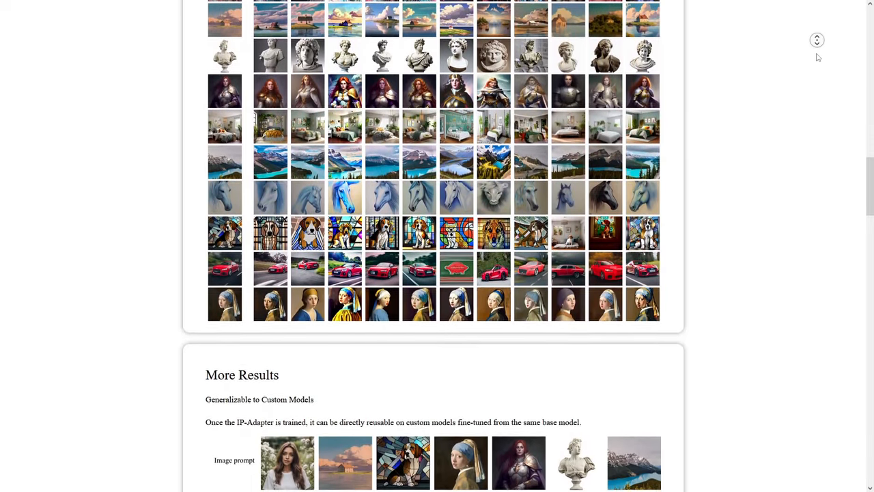
pyautogui.scroll(-3)
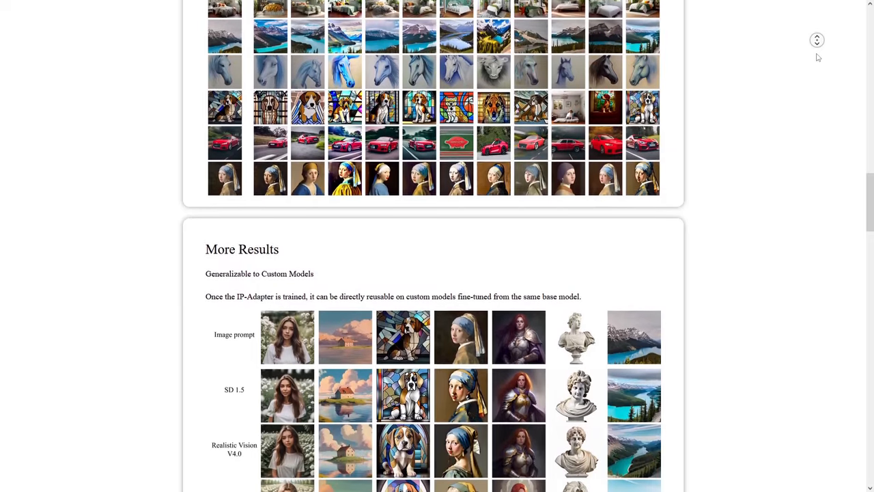
pyautogui.scroll(-3)
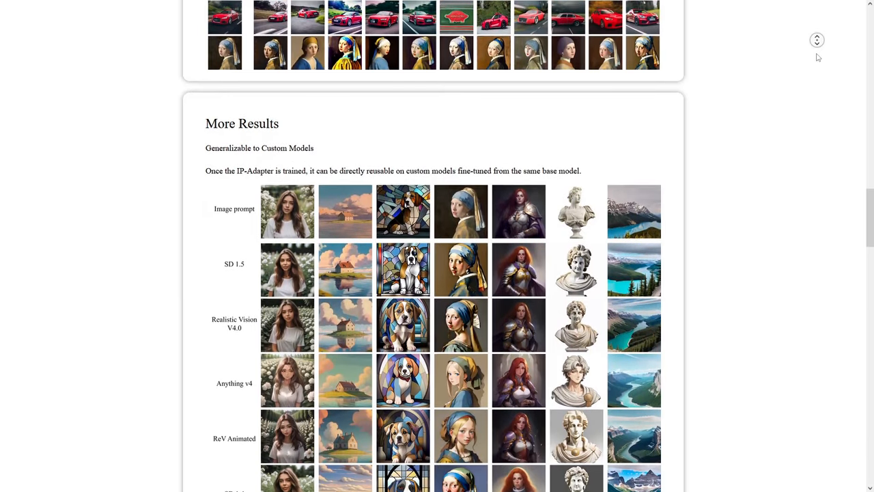
pyautogui.scroll(-3)
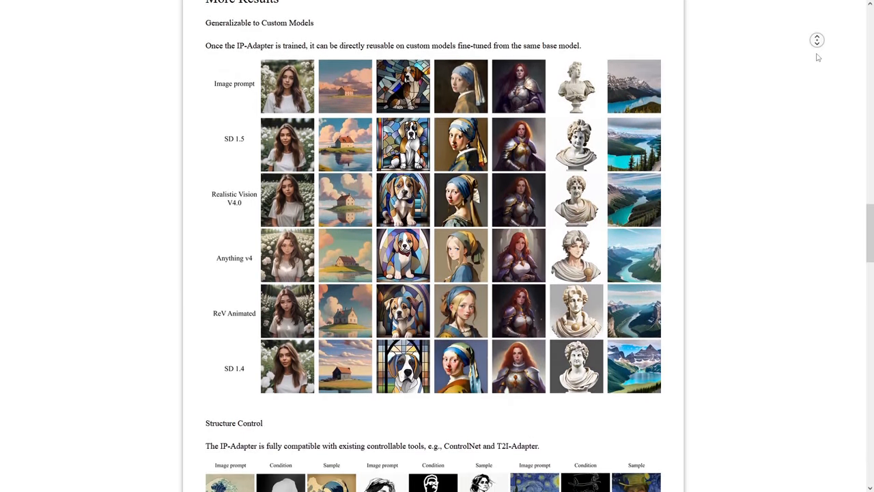
pyautogui.scroll(-3)
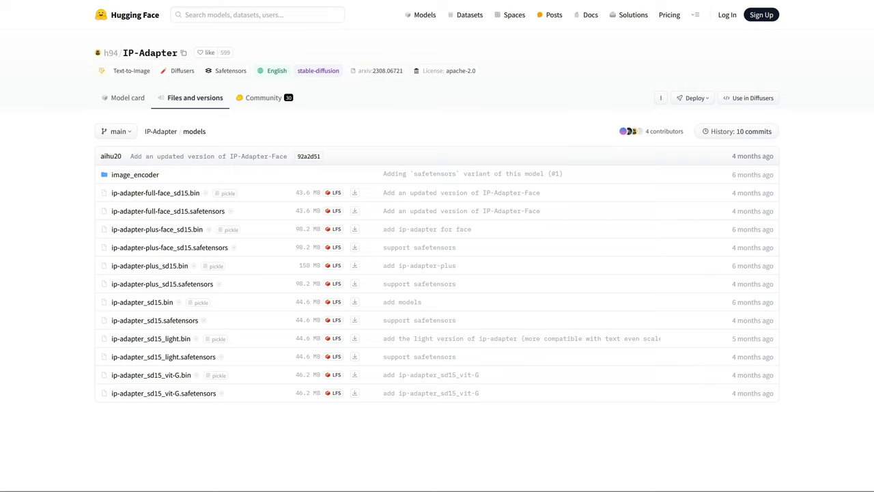
pyautogui.moveTo(355, 210)
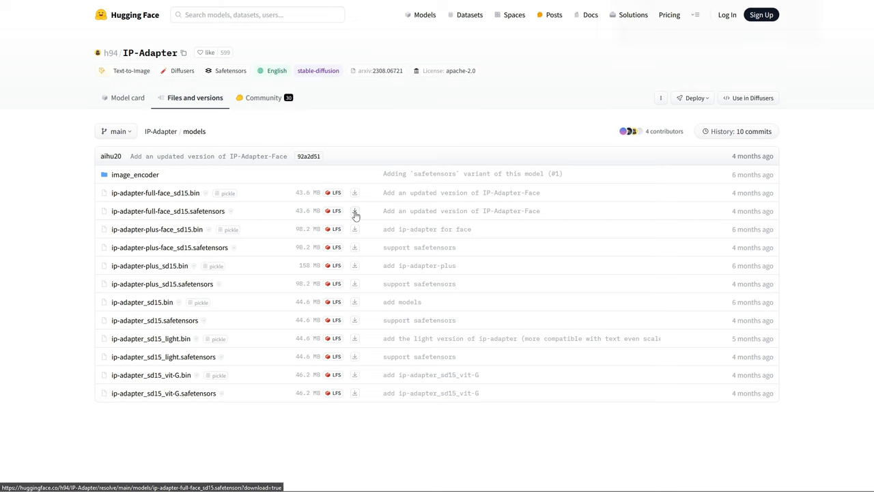
# Download ip-adapter-full-face_sd15.safetensors and browse the IP-Adapter-FaceID repository files
pyautogui.click(355, 210)
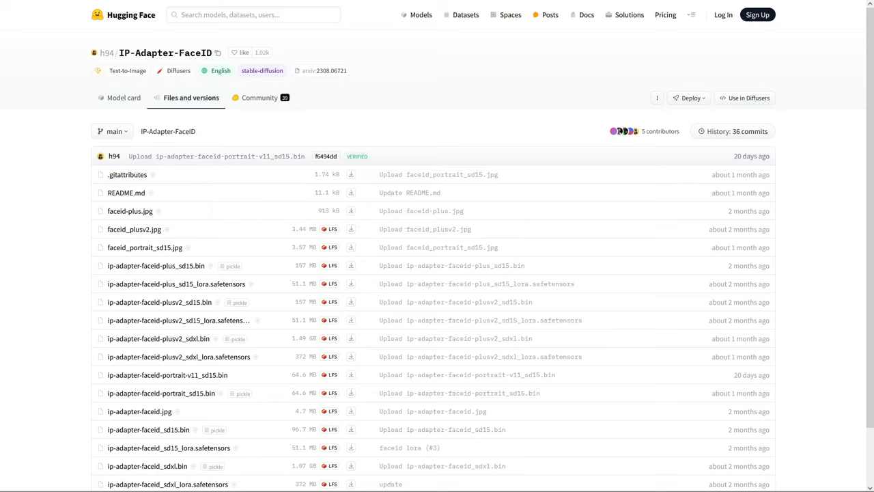
pyautogui.moveTo(373, 259)
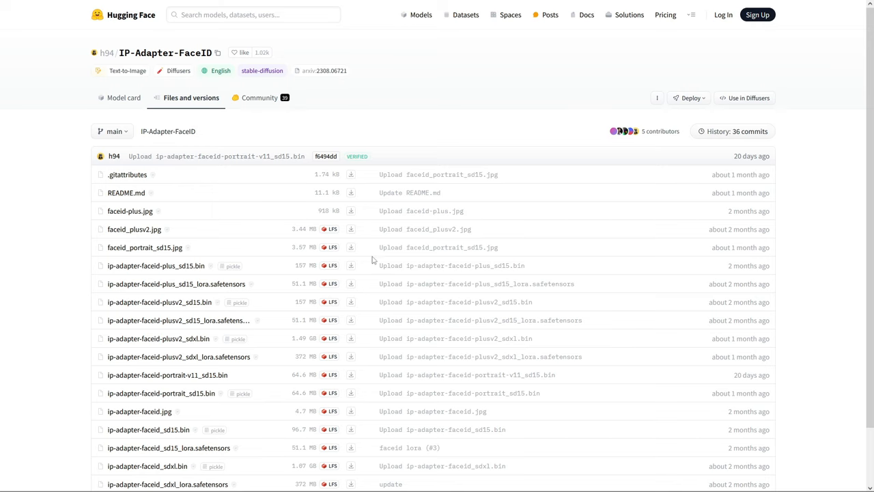
pyautogui.scroll(-3)
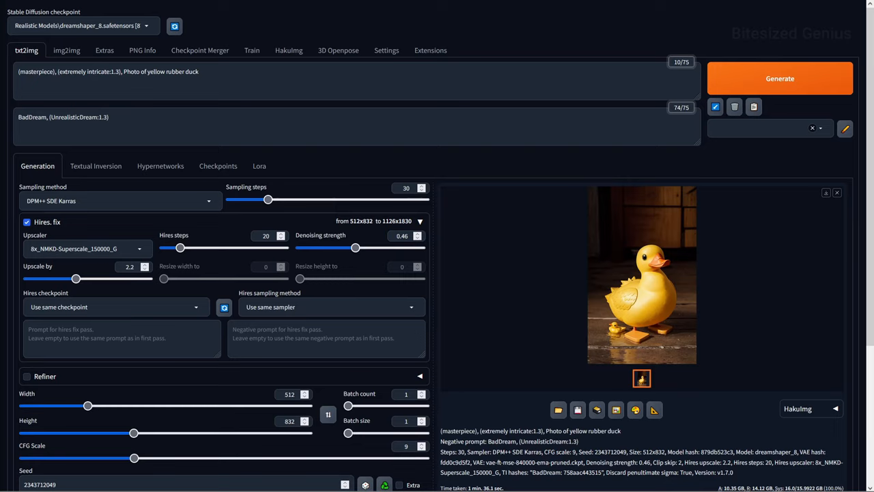
# Inspect the generated rubber duck full size, then regenerate it as a duck floating on water
pyautogui.click(642, 274)
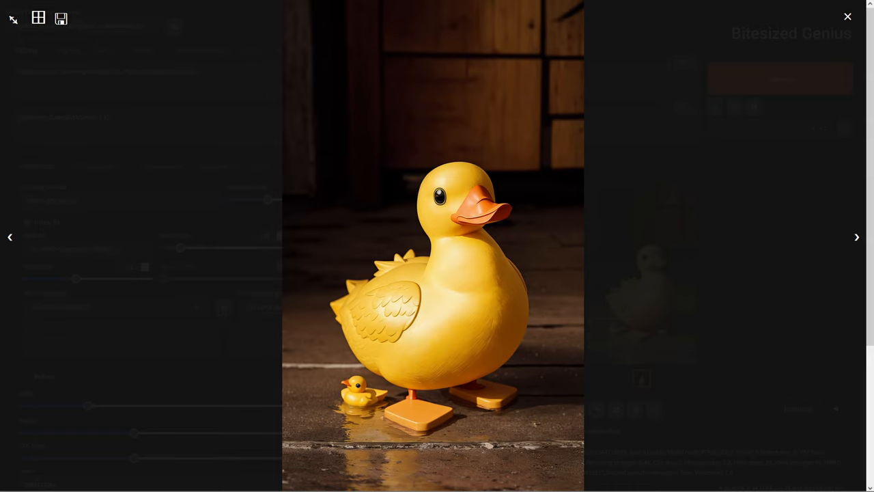
pyautogui.click(847, 17)
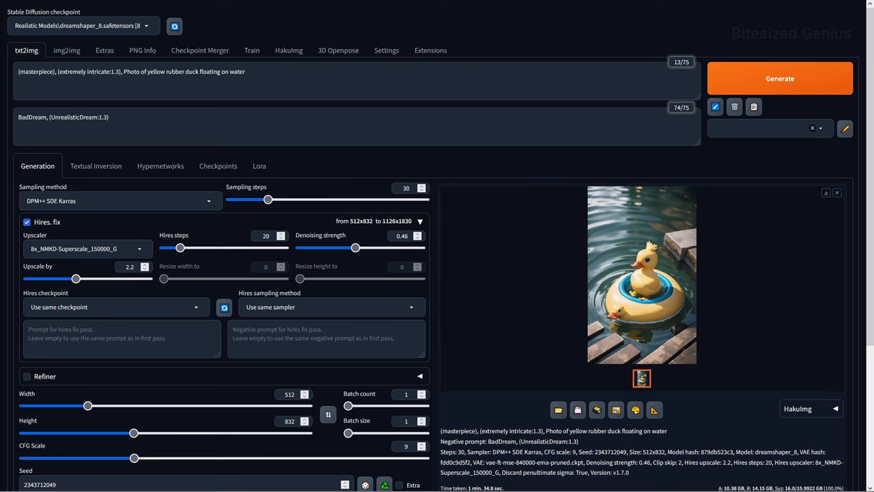
pyautogui.click(642, 275)
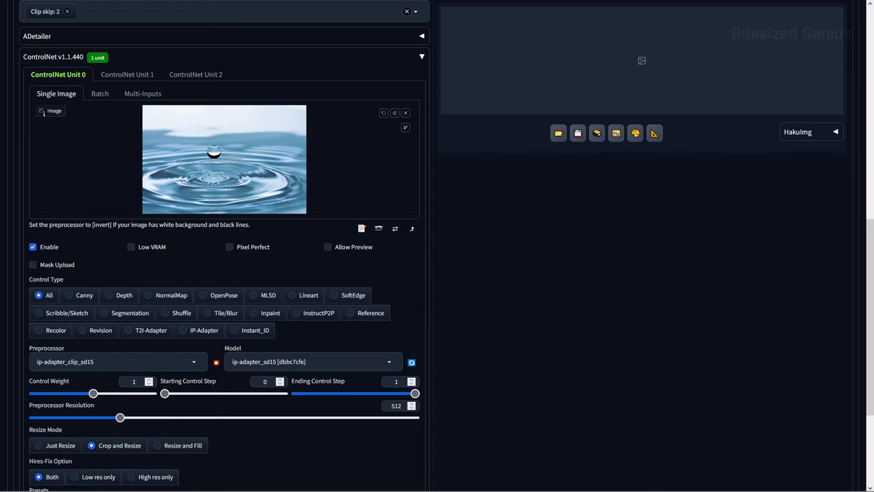
pyautogui.moveTo(328, 240)
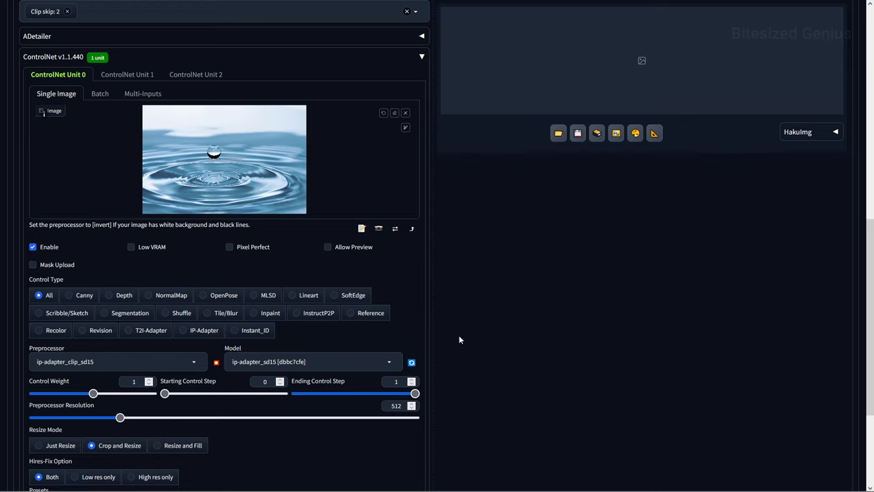
# Review the water-drop IP-Adapter result grid and return to the txt2img controls
pyautogui.scroll(3)
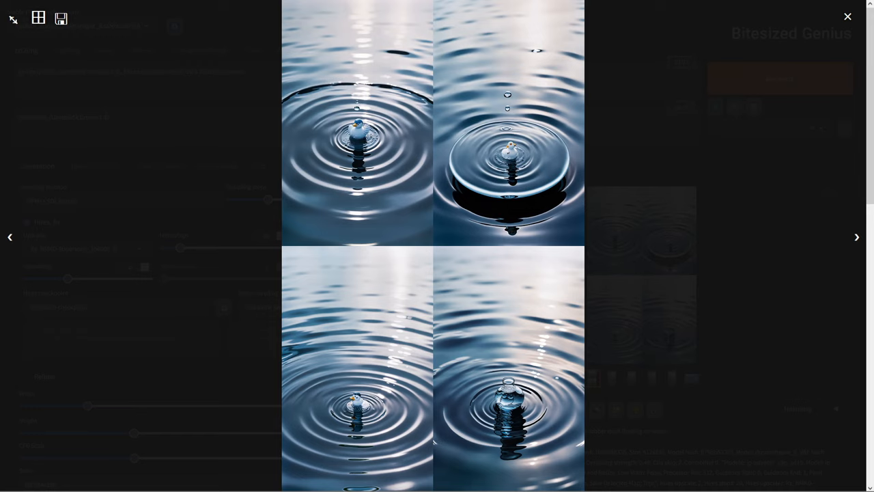
pyautogui.click(847, 16)
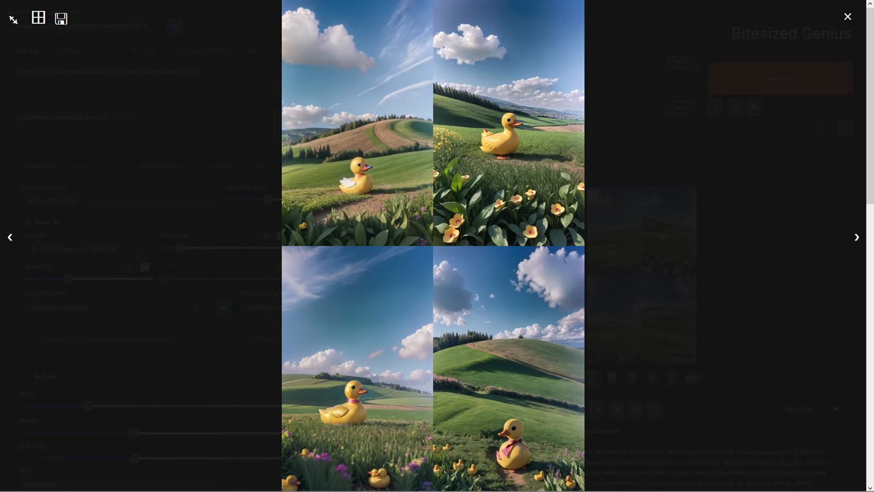
pyautogui.click(848, 16)
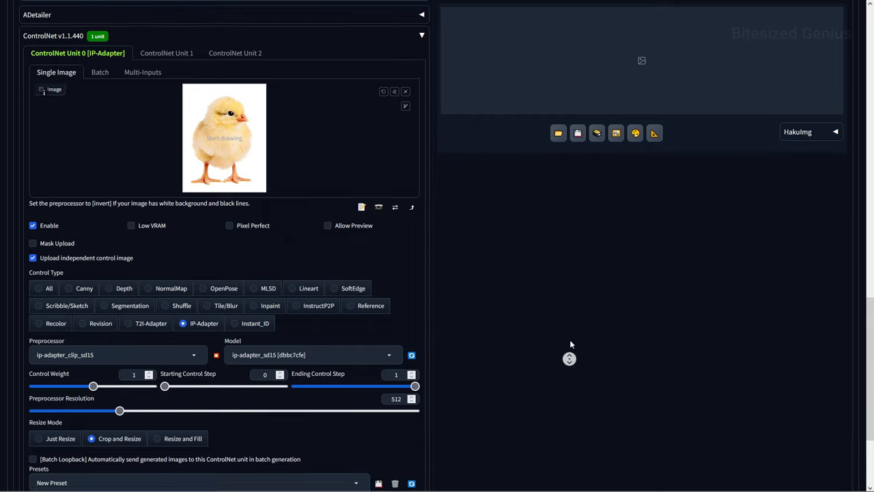
# Check the masked duck in Inpaint and load an erupting volcano as the ControlNet Unit 0 IP-Adapter reference
pyautogui.scroll(-3)
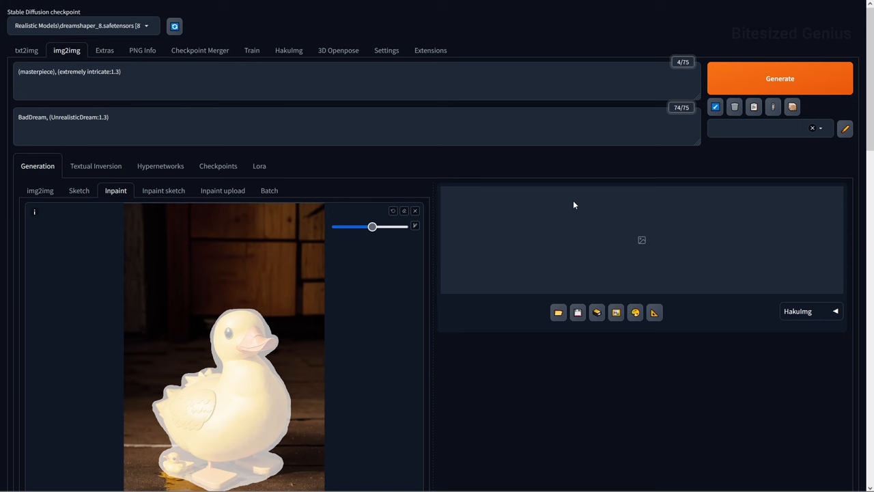
pyautogui.click(779, 77)
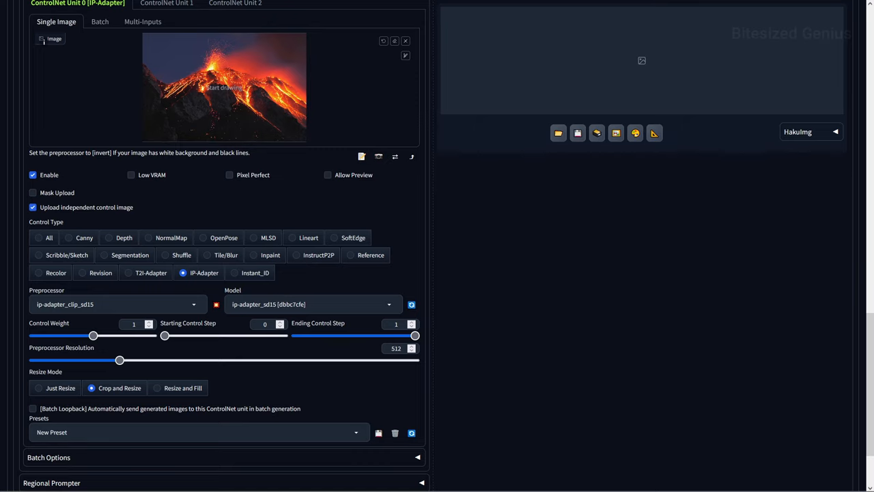
pyautogui.scroll(-3)
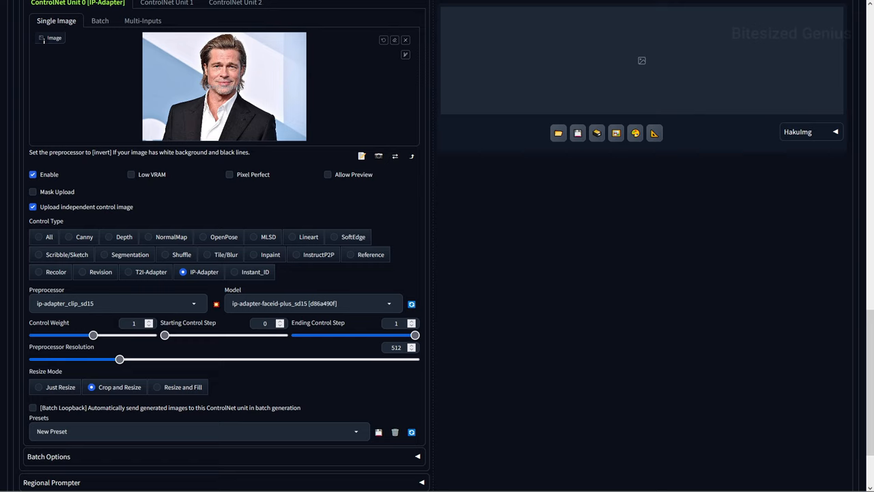
# Set the IP-Adapter unit to the ip-adapter_face_id preprocessor with the ip-adapter-faceid_sd15 model
pyautogui.click(116, 303)
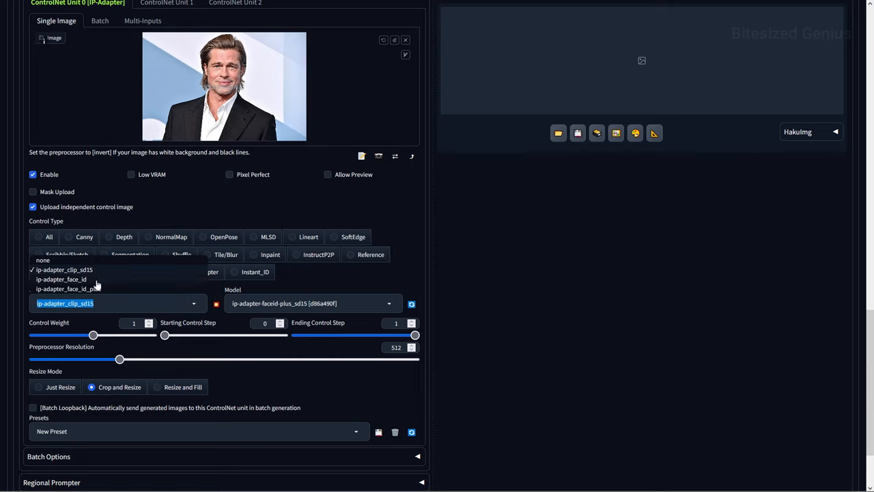
pyautogui.click(60, 279)
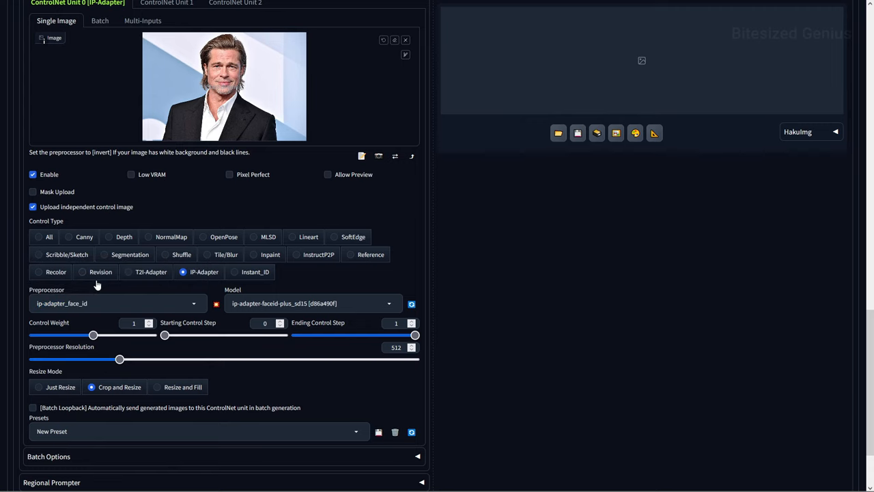
pyautogui.moveTo(259, 303)
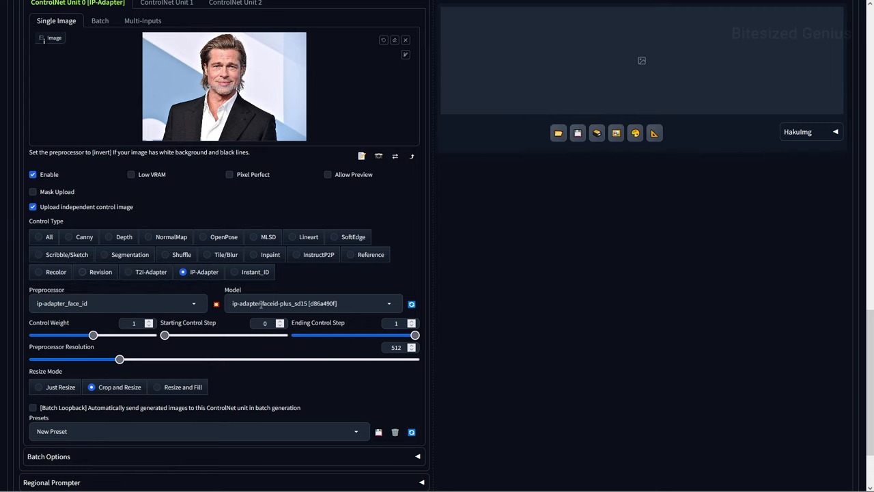
pyautogui.click(313, 303)
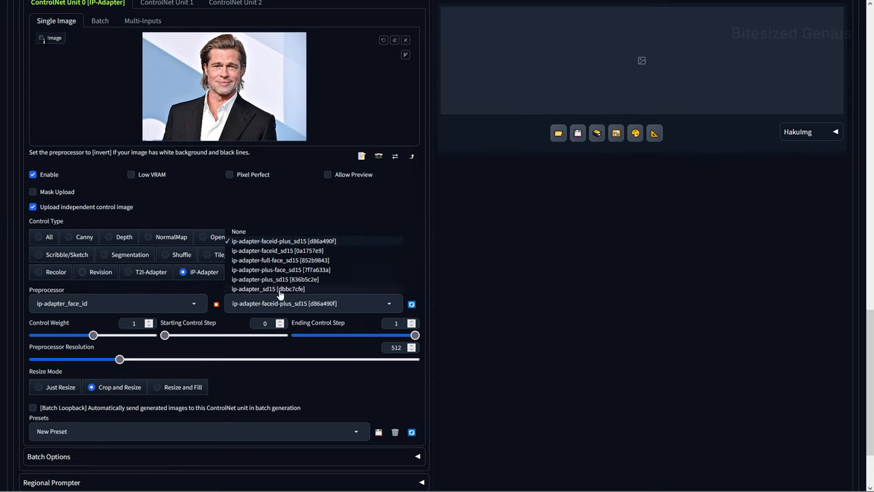
pyautogui.click(275, 250)
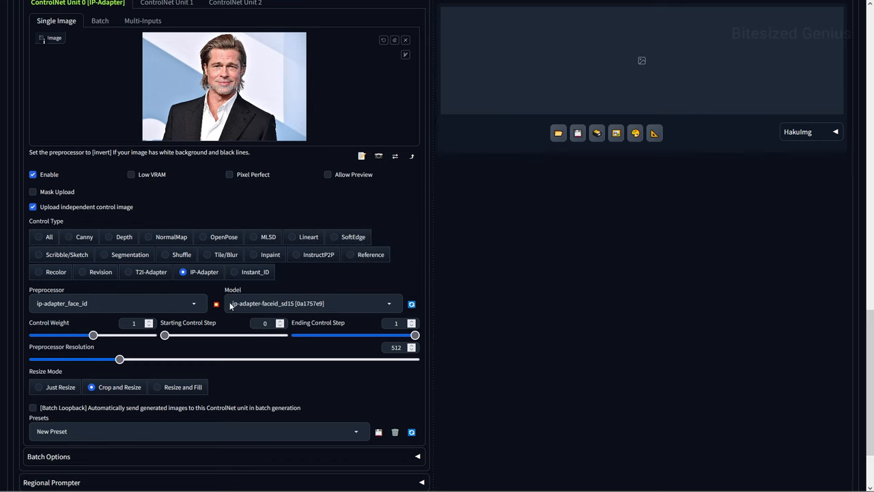
pyautogui.moveTo(184, 312)
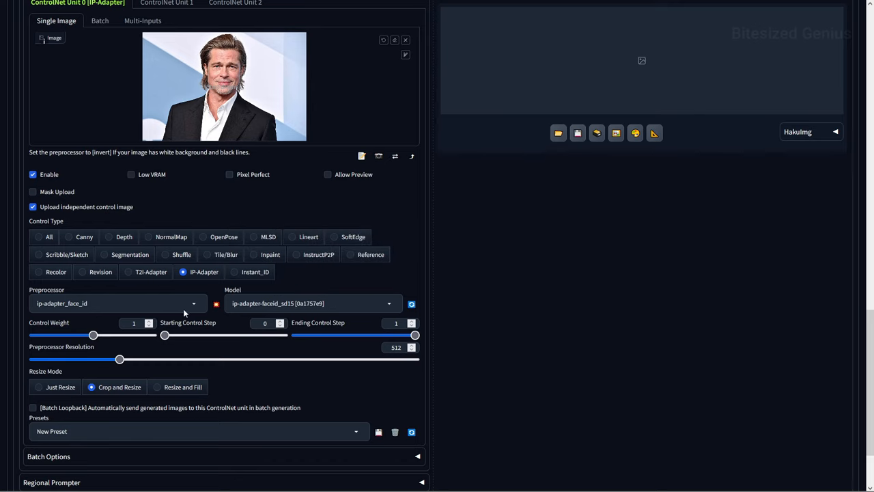
pyautogui.click(116, 303)
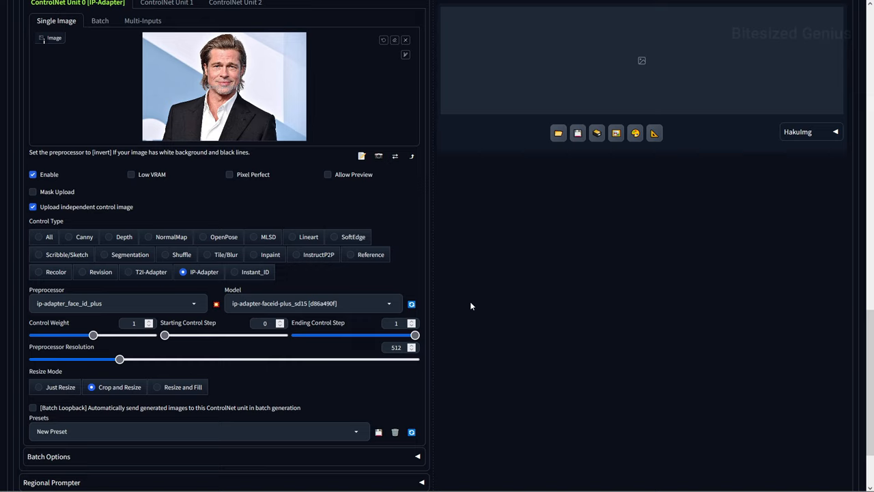
pyautogui.moveTo(475, 303)
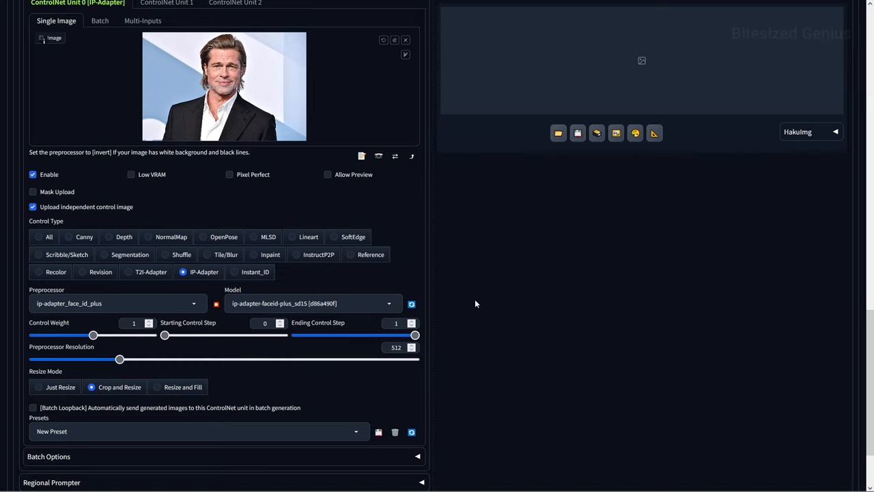
pyautogui.click(117, 303)
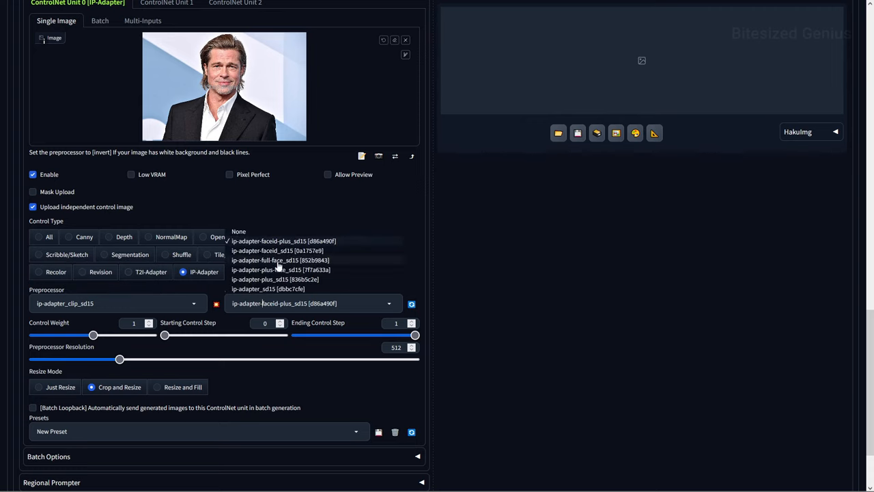
pyautogui.click(280, 259)
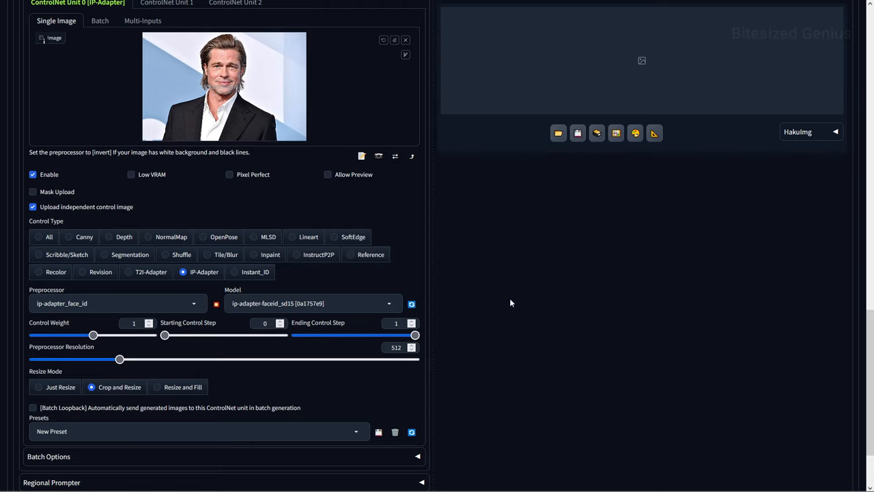
pyautogui.moveTo(510, 316)
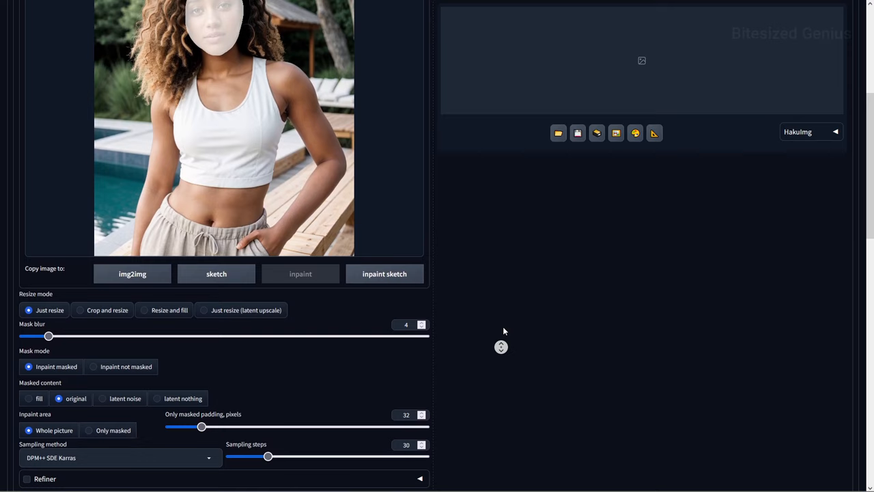
# Generate the poolside inpaint with the FaceID-plus face swap and view the result
pyautogui.scroll(3)
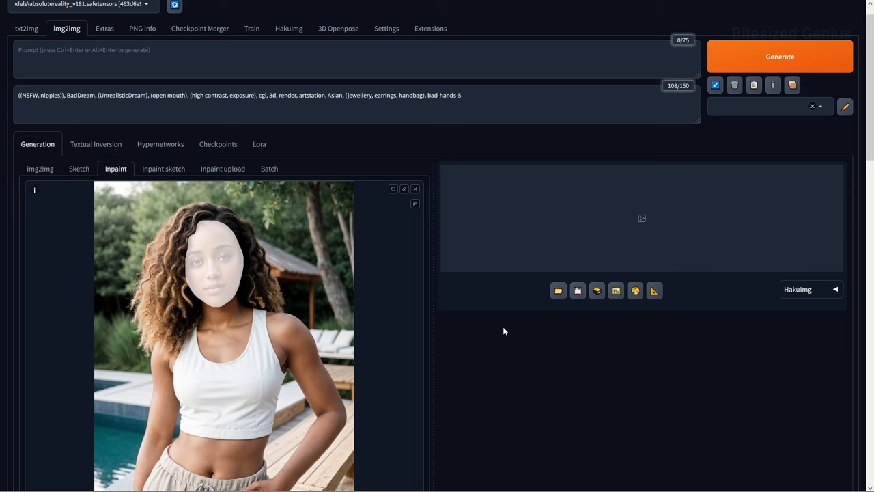
pyautogui.click(224, 334)
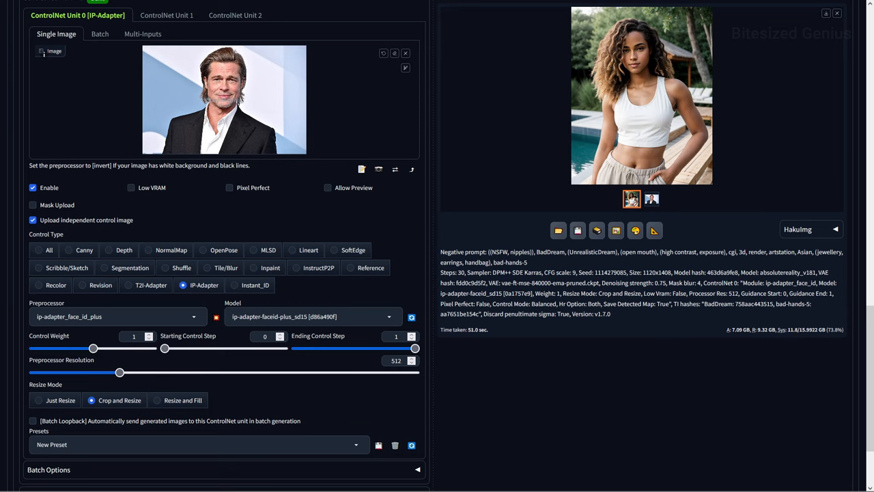
pyautogui.click(641, 96)
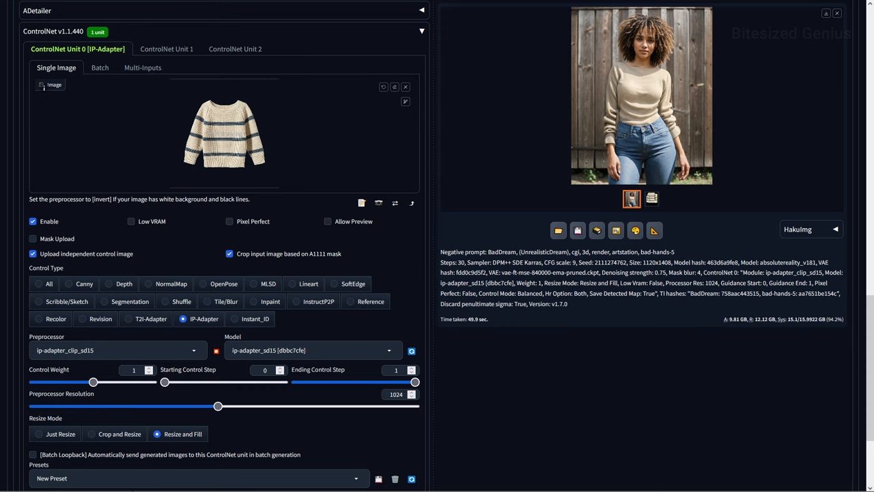
pyautogui.moveTo(521, 329)
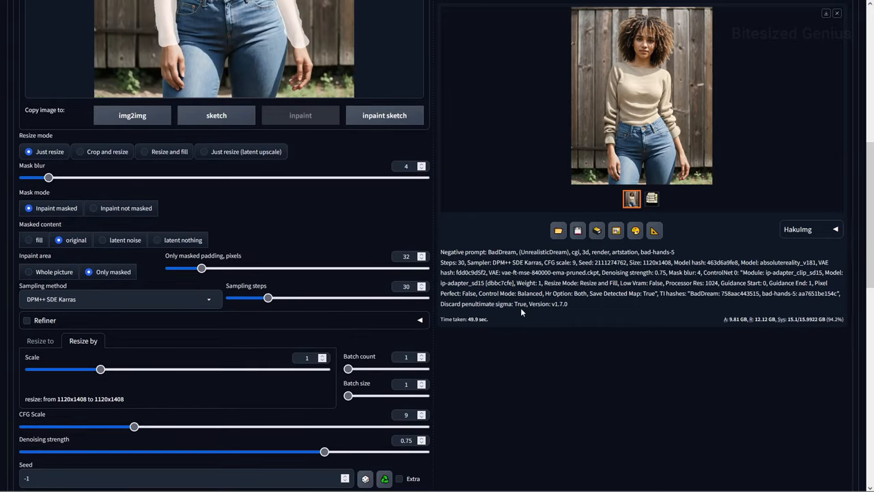
pyautogui.moveTo(522, 355)
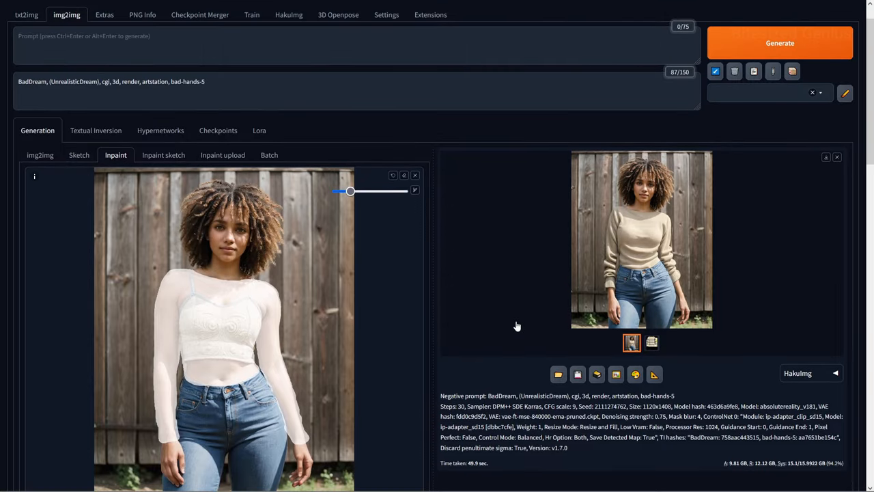
pyautogui.moveTo(701, 320)
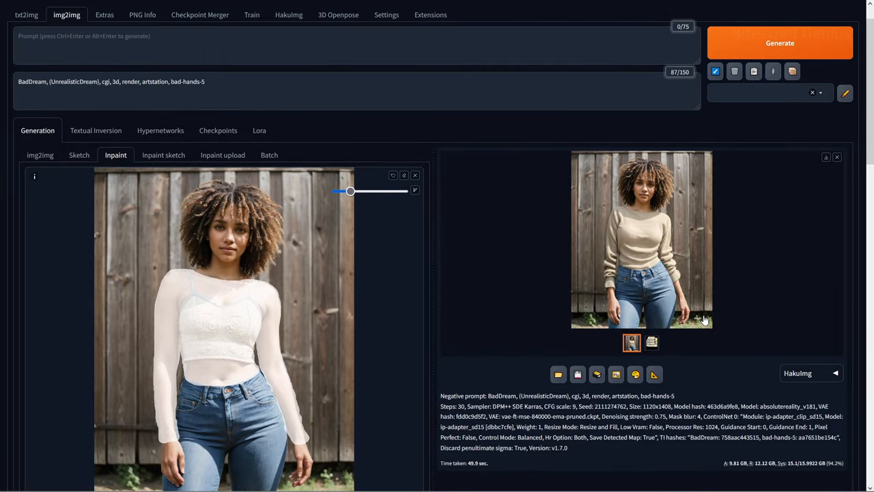
# Enlarge the knit-sweater inpaint result in the lightbox viewer
pyautogui.click(642, 239)
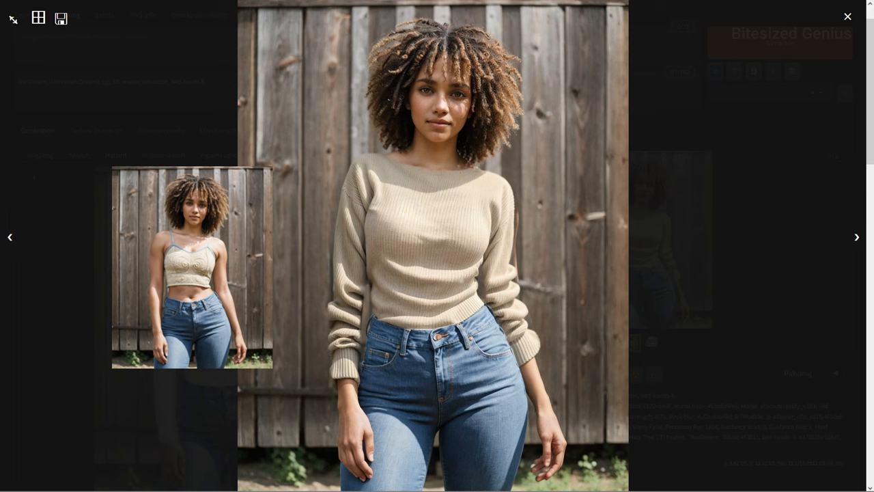